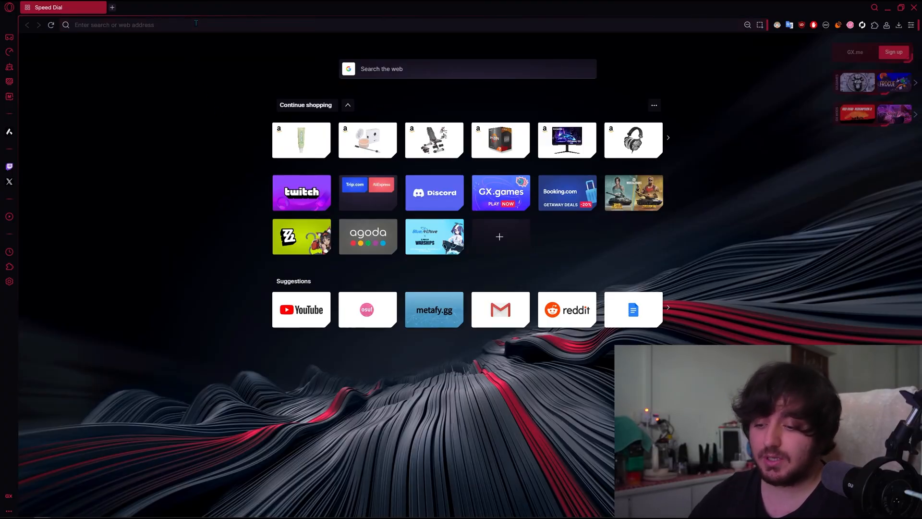
Run a Google search for "github mapperatorinator" from the address bar.
text(github mappe)
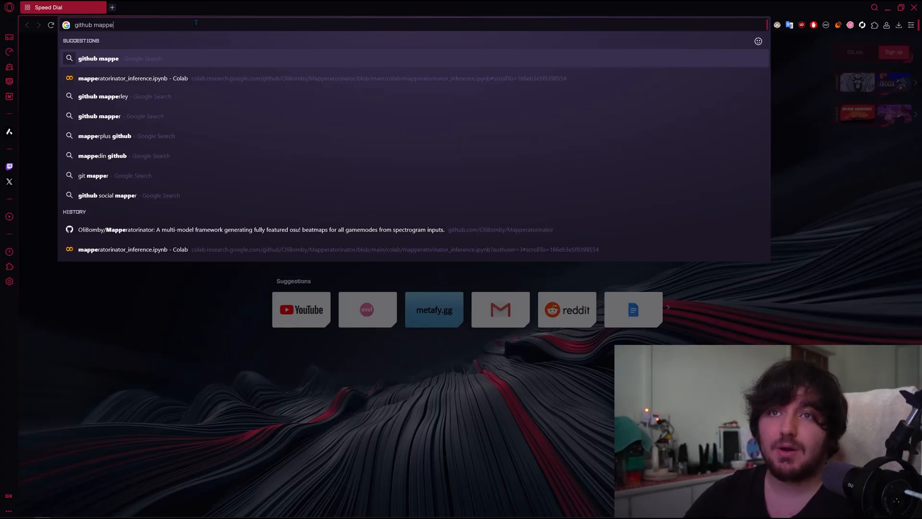
key(Return)
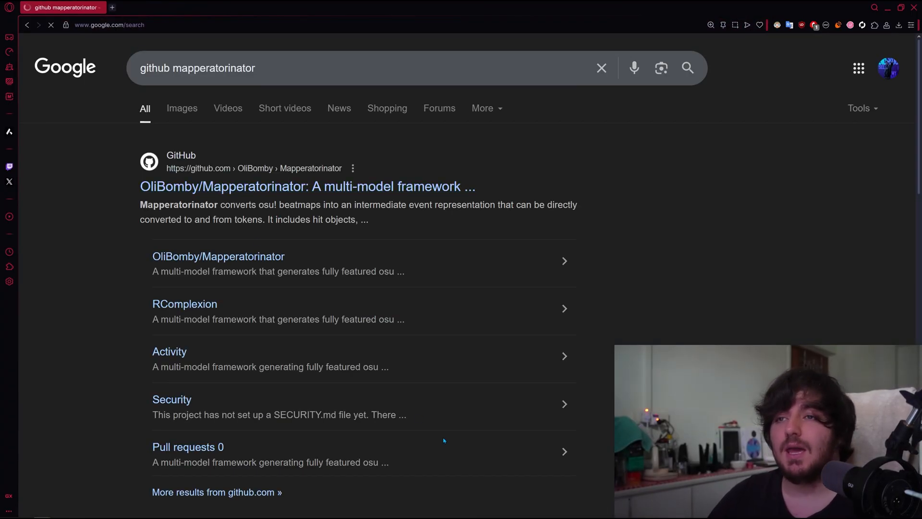
Open the OliBomby/Mapperatorinator repository from the search results.
click(308, 186)
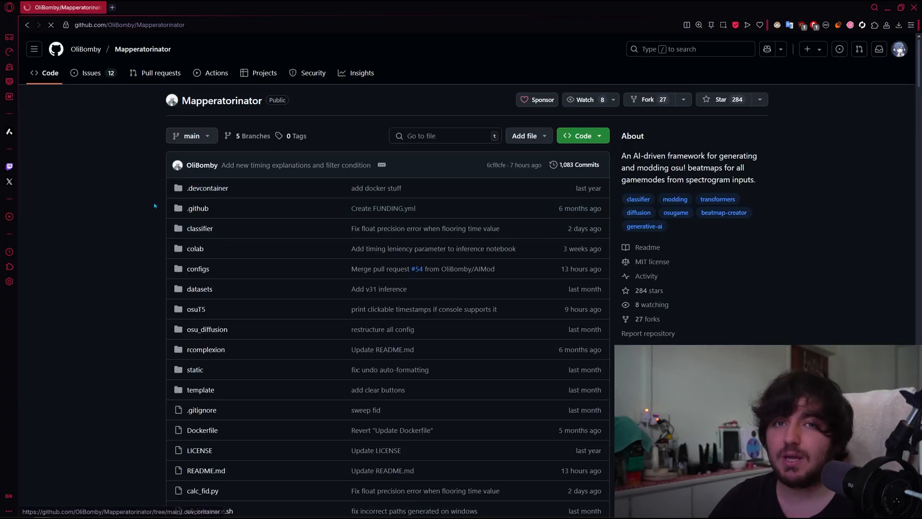
click(130, 25)
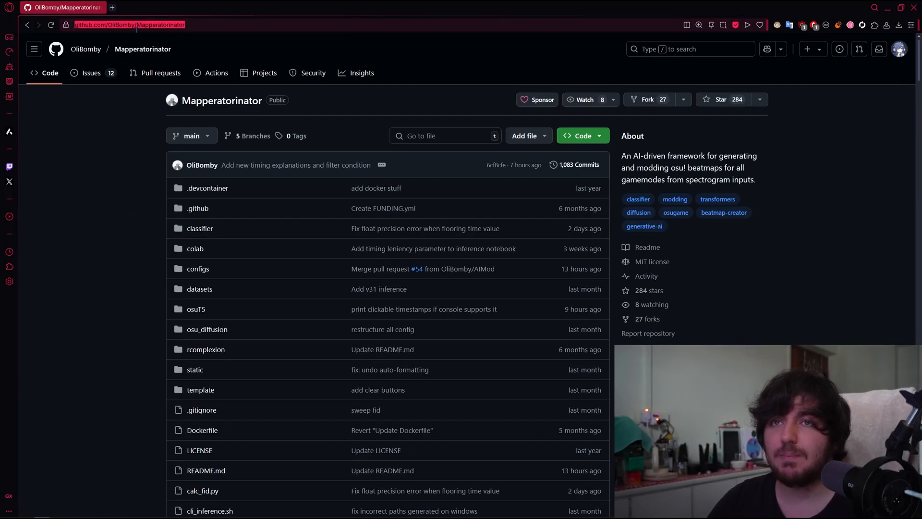
mouse_move(133, 228)
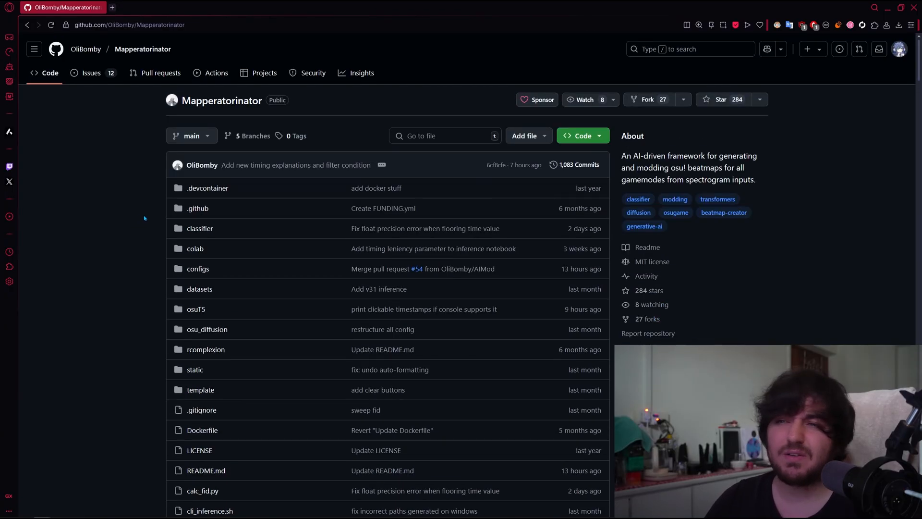
Scroll through the README instructions and return to its top.
scroll(down, 3)
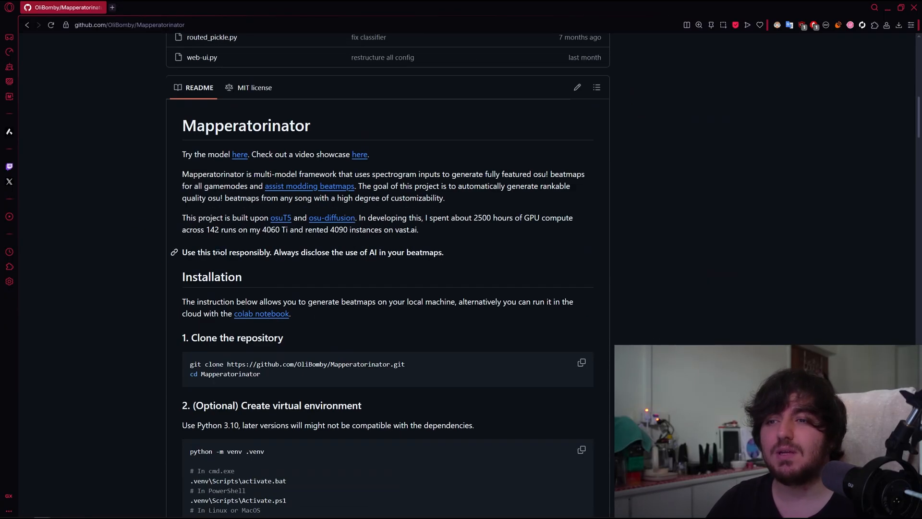
scroll(down, 3)
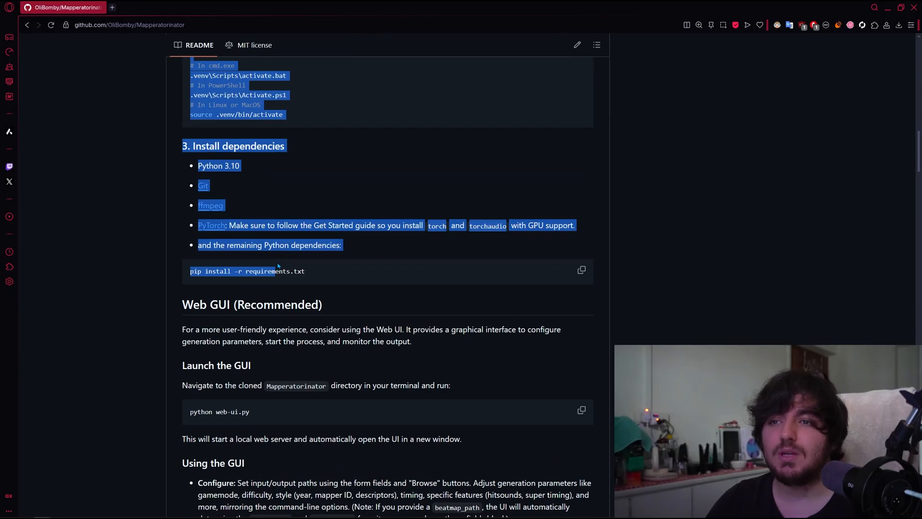
scroll(down, 3)
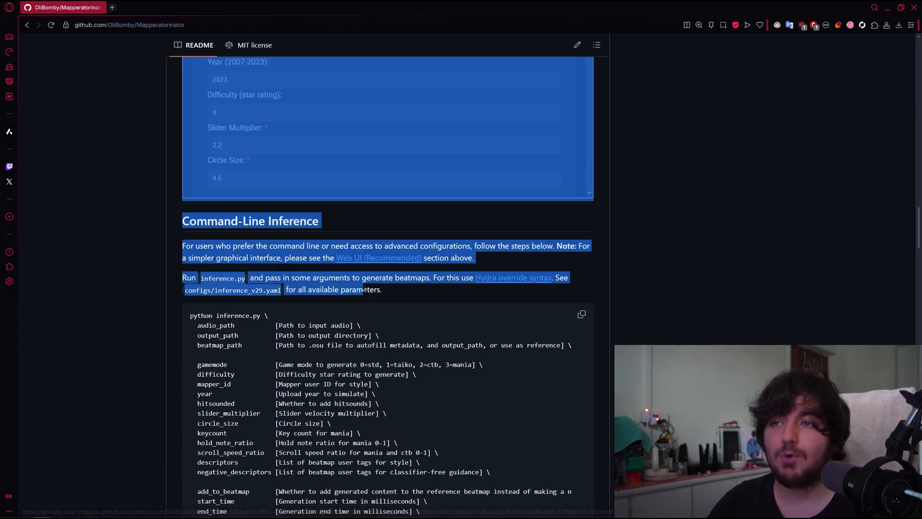
scroll(down, 3)
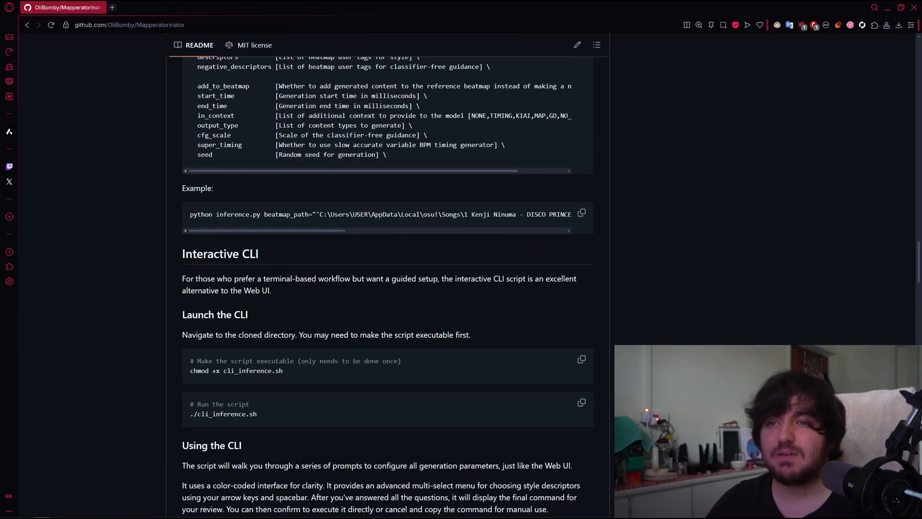
scroll(up, 3)
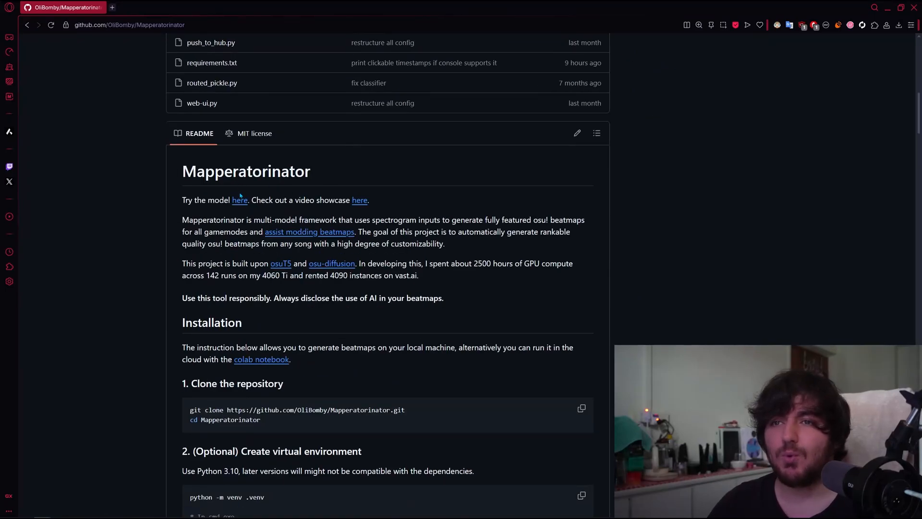
mouse_move(239, 200)
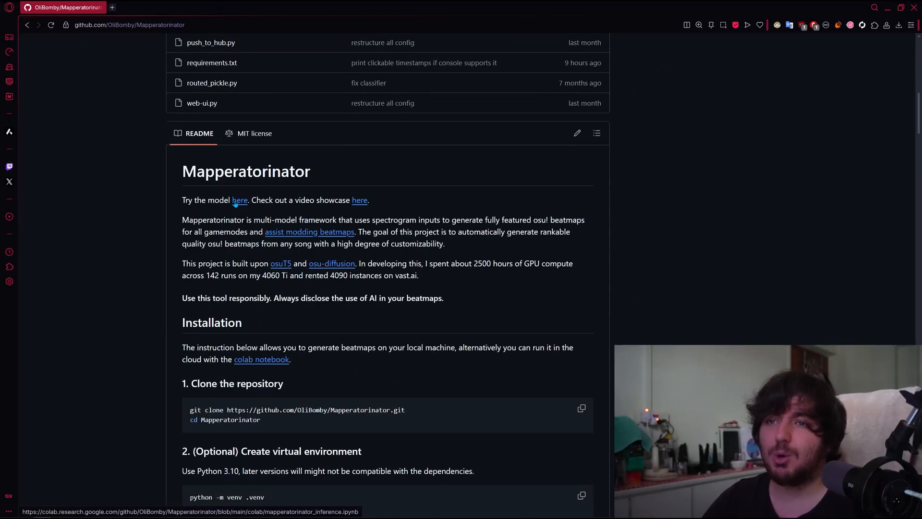
Open the inference notebook via the README's "here" link and scroll to the setup cell.
click(261, 359)
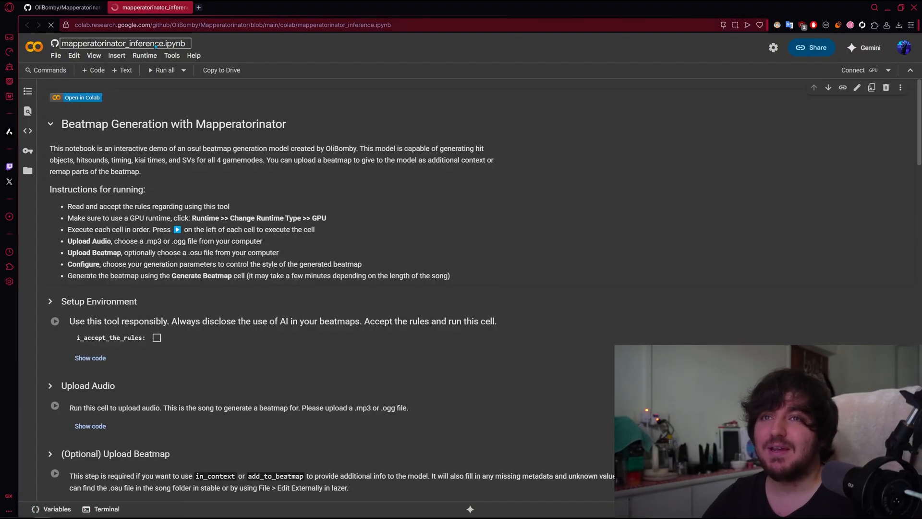
scroll(down, 3)
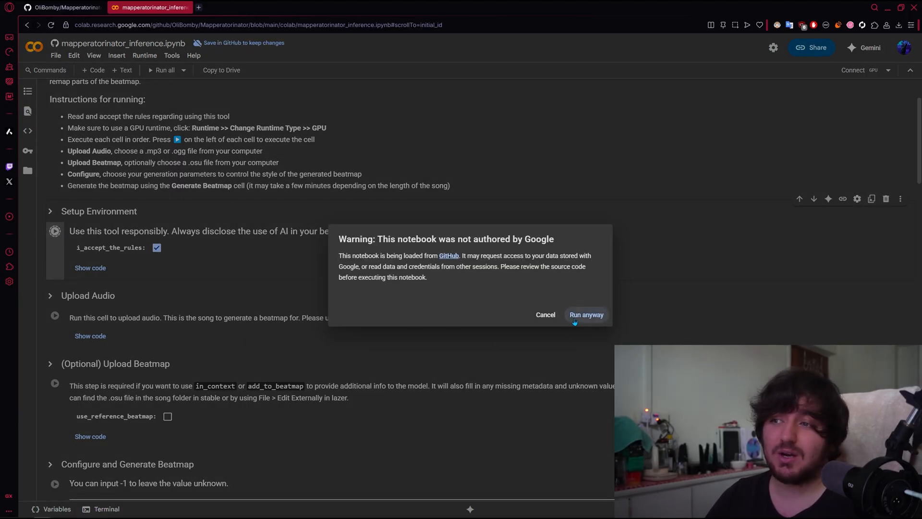
Run the Setup Environment cell anyway and follow its install output until it finishes.
click(586, 316)
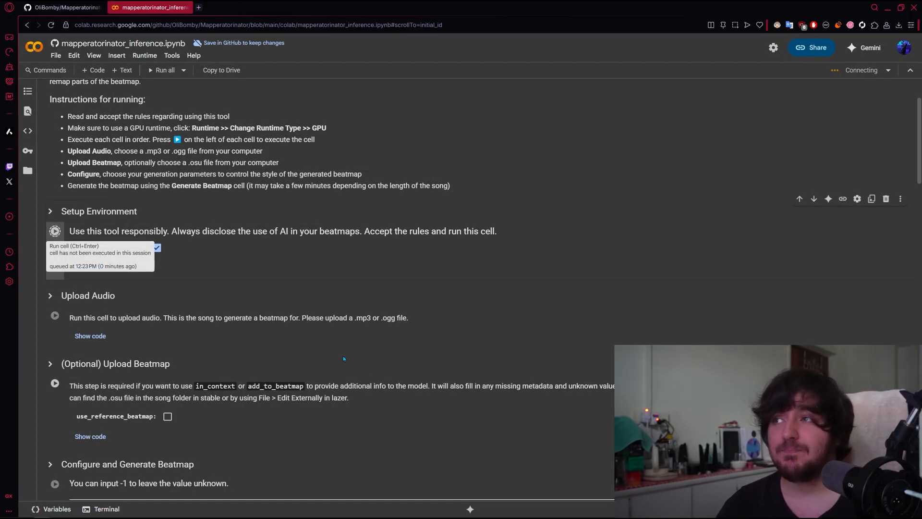
click(55, 231)
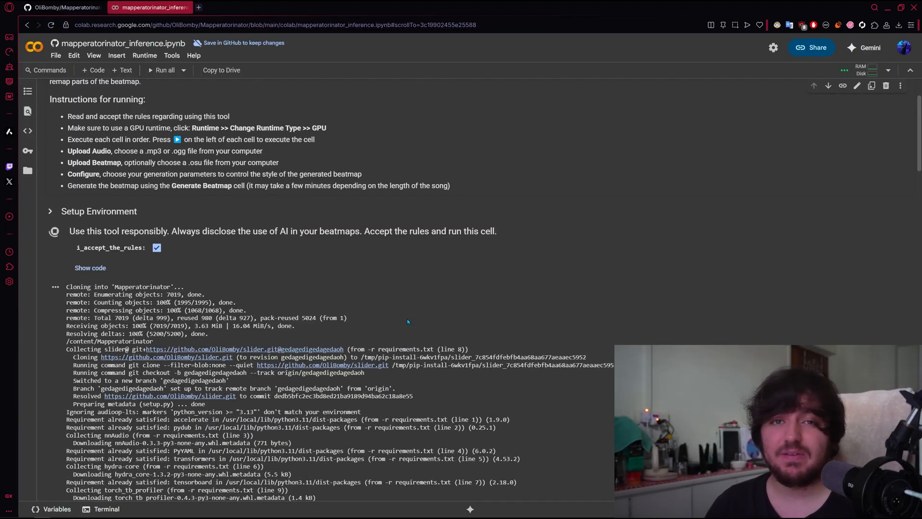
scroll(down, 3)
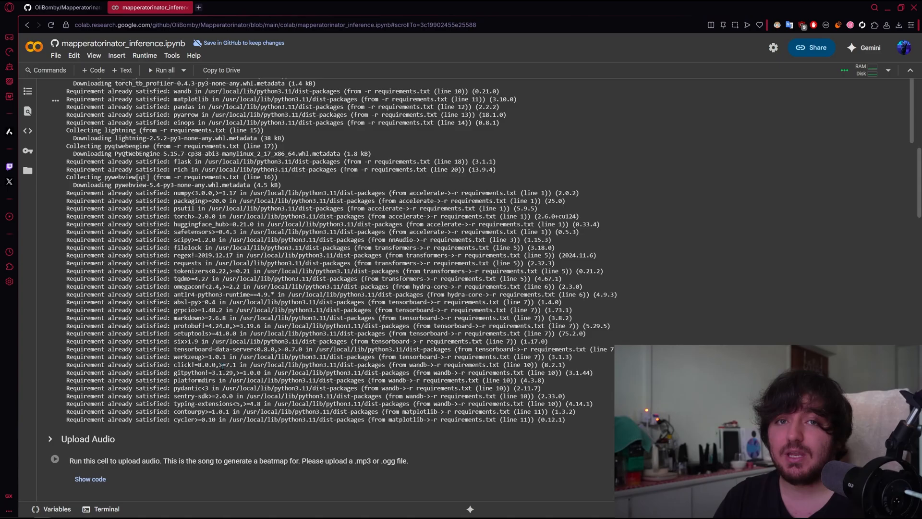
scroll(up, 3)
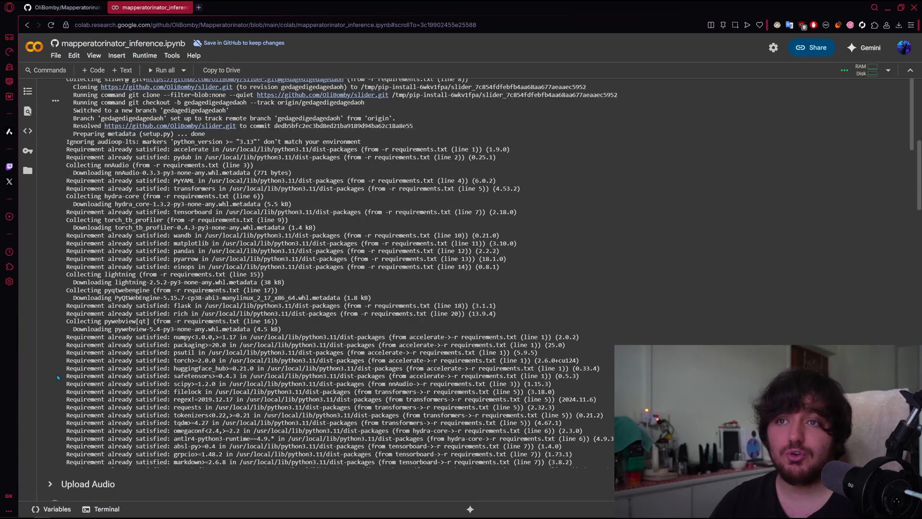
scroll(up, 3)
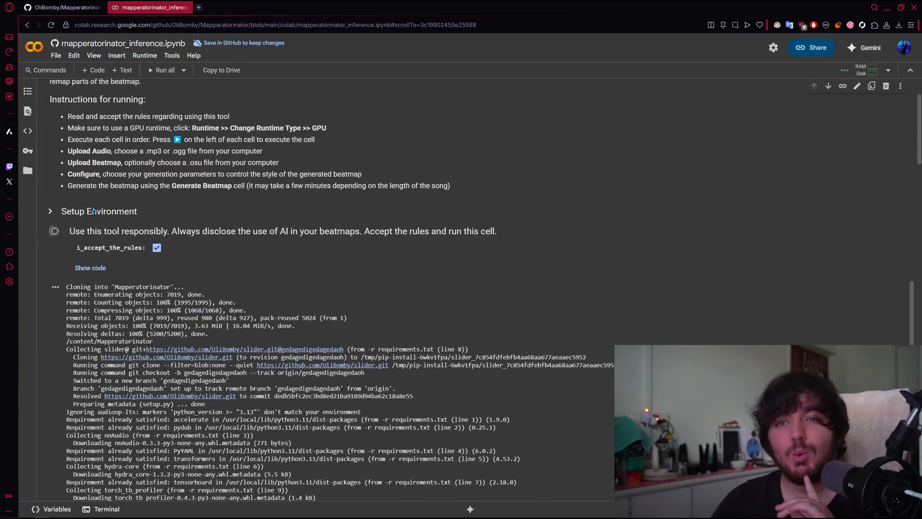
scroll(down, 3)
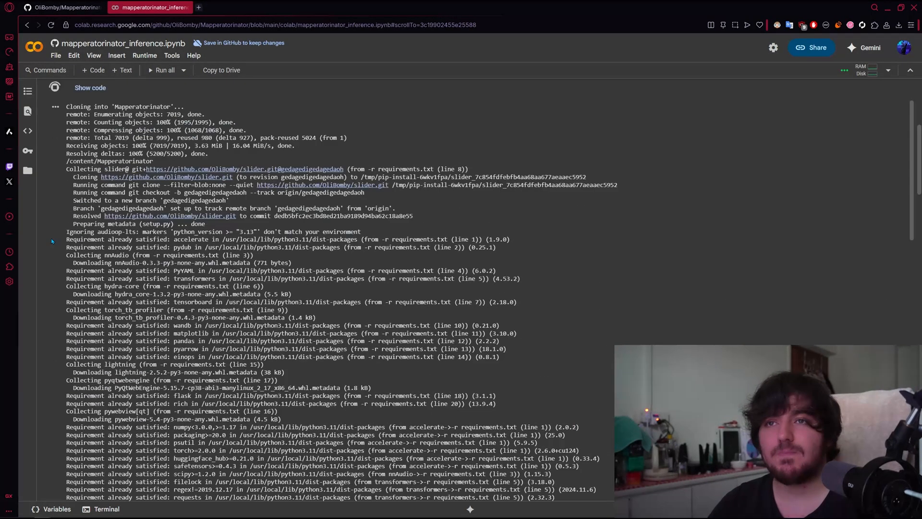
scroll(up, 3)
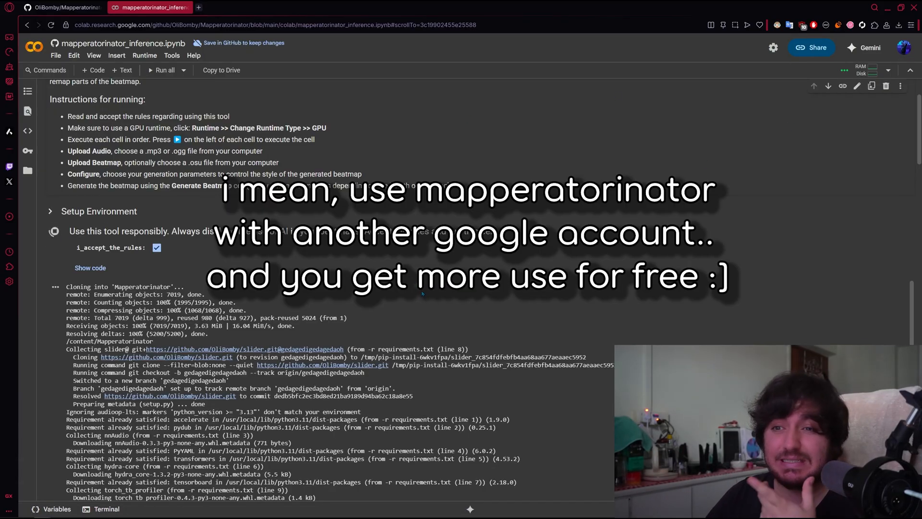
scroll(down, 3)
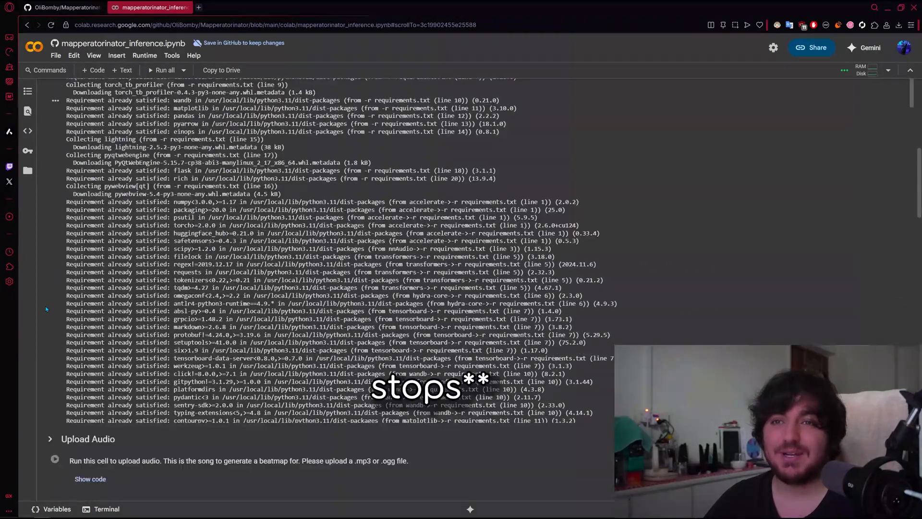
scroll(up, 3)
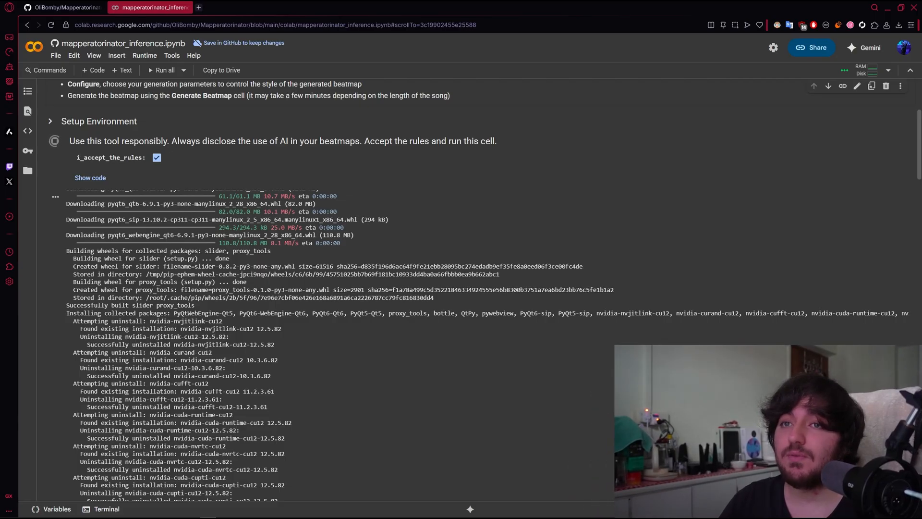
scroll(down, 3)
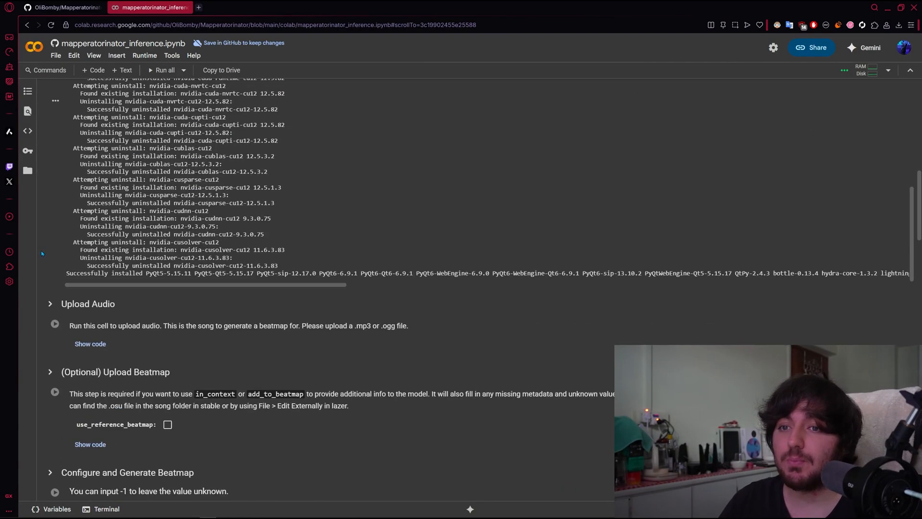
scroll(up, 3)
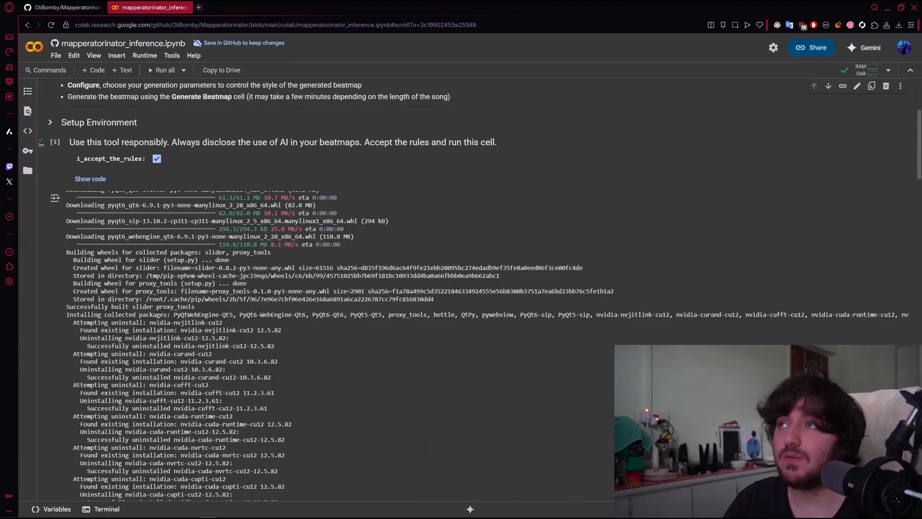
scroll(down, 3)
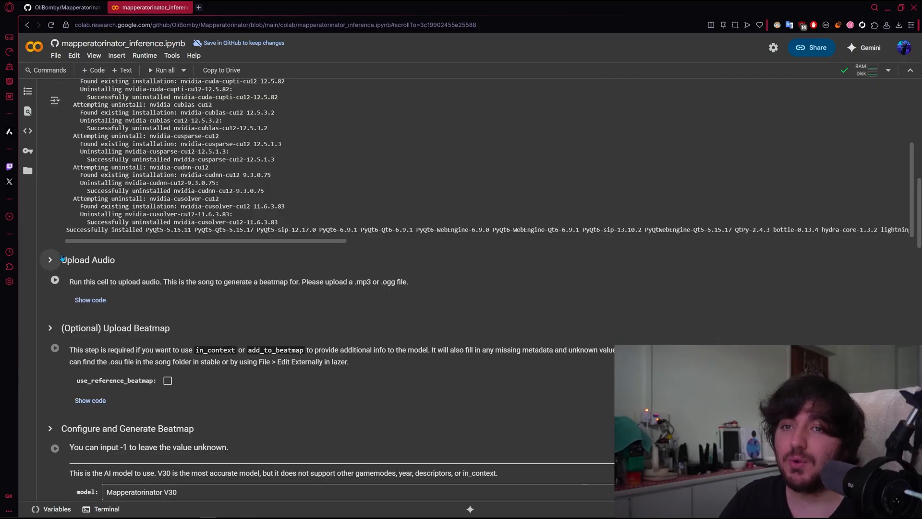
Run the Upload Audio cell and upload "No Te Va Gustar - Cielo de un solo color.mp3".
click(54, 279)
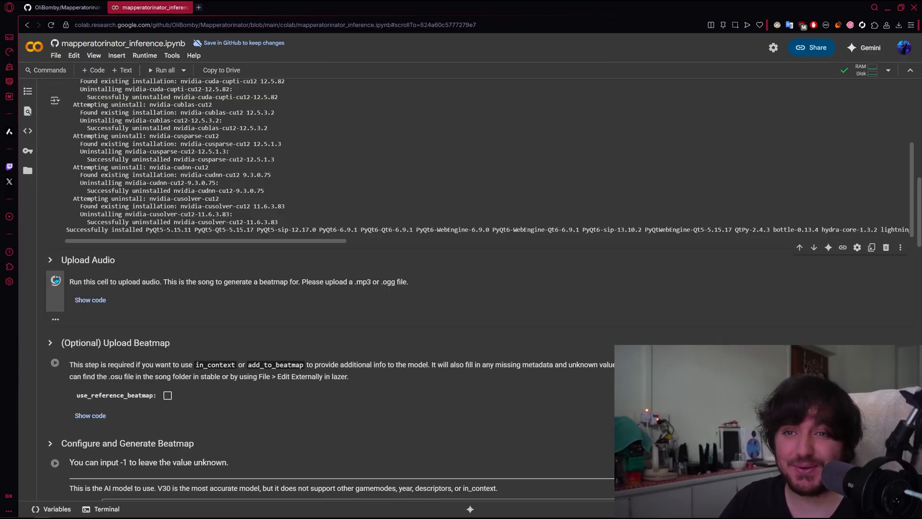
click(53, 279)
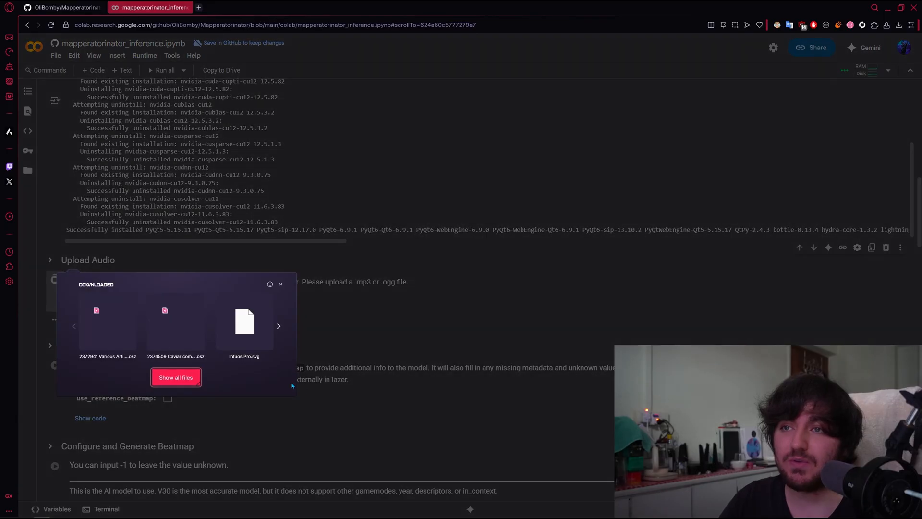
click(87, 319)
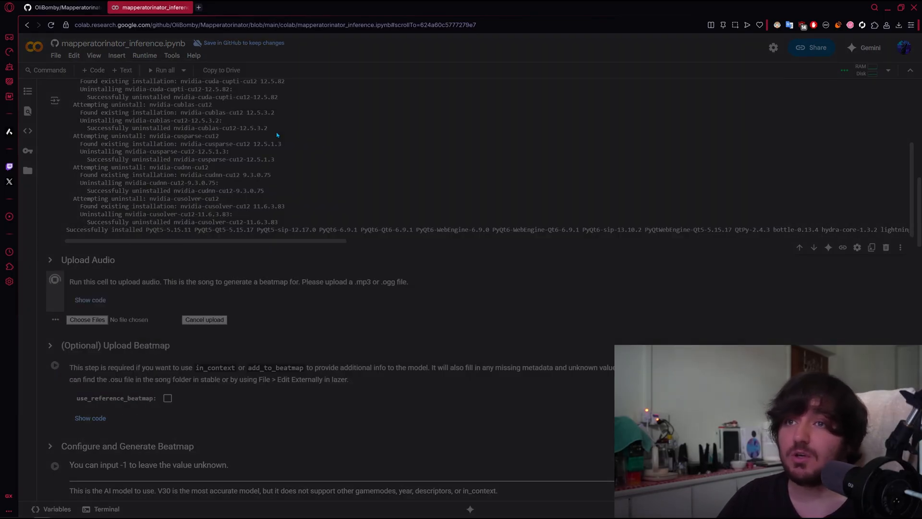
click(88, 319)
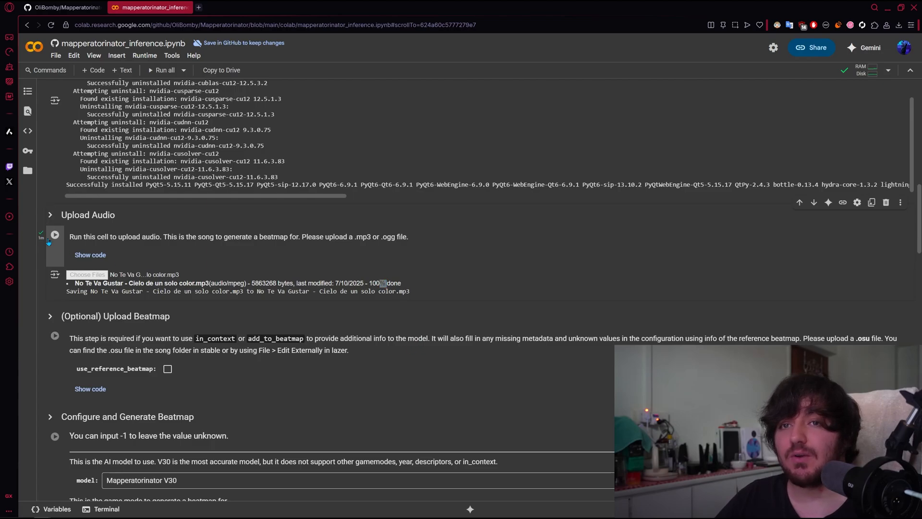
scroll(down, 3)
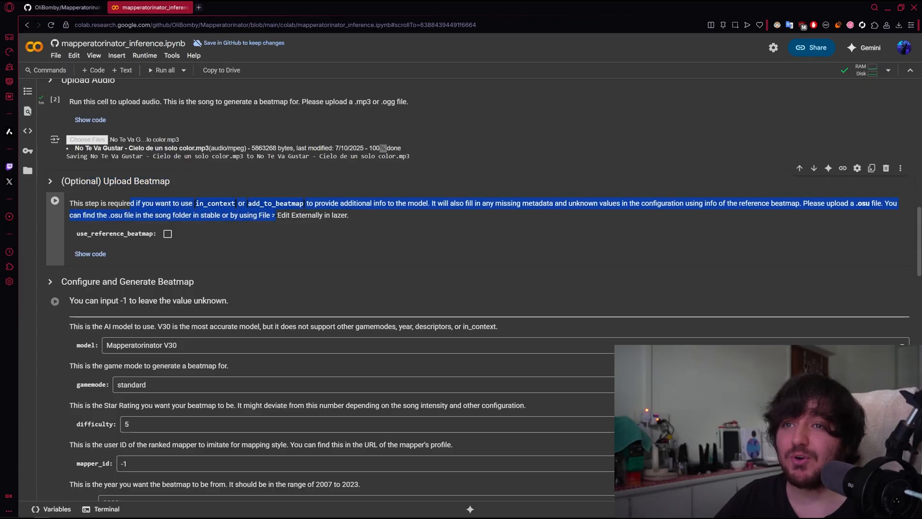
Set the target difficulty field to 6.5 stars.
scroll(down, 3)
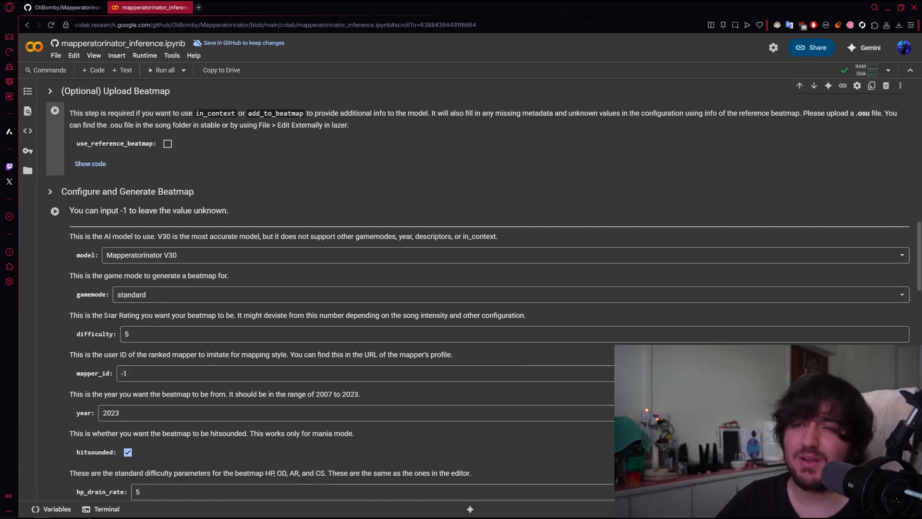
scroll(down, 3)
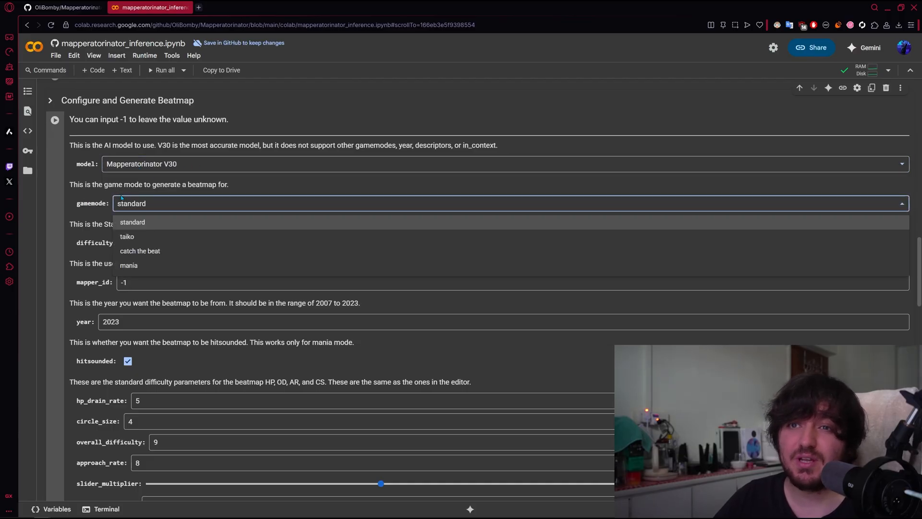
click(132, 222)
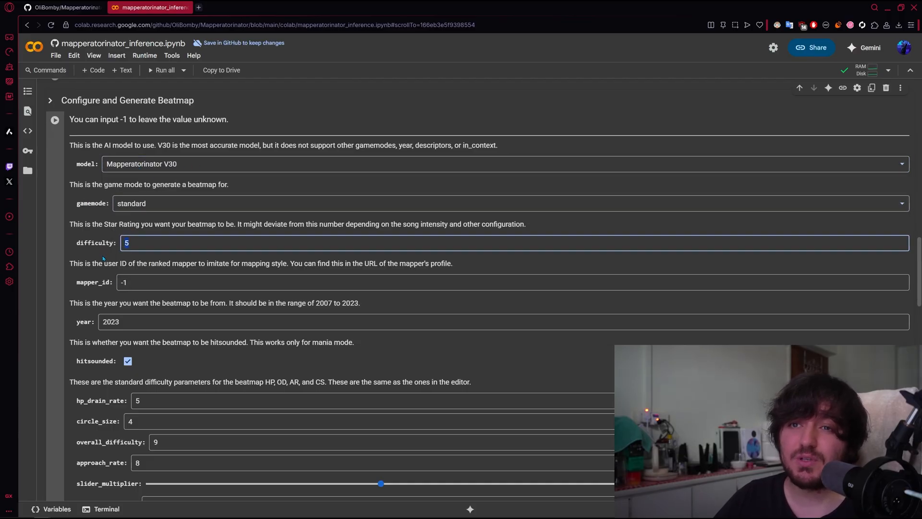
text(6.5)
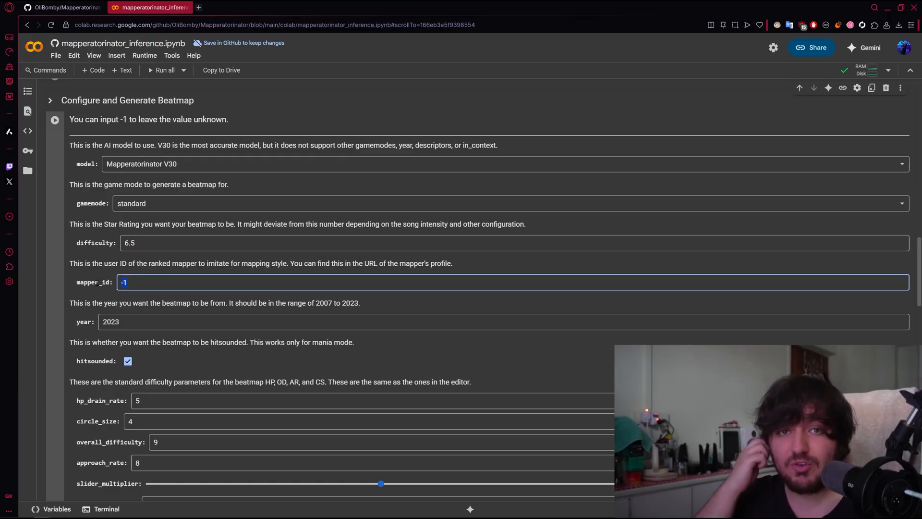
Set the approach_rate field to 9.
scroll(down, 3)
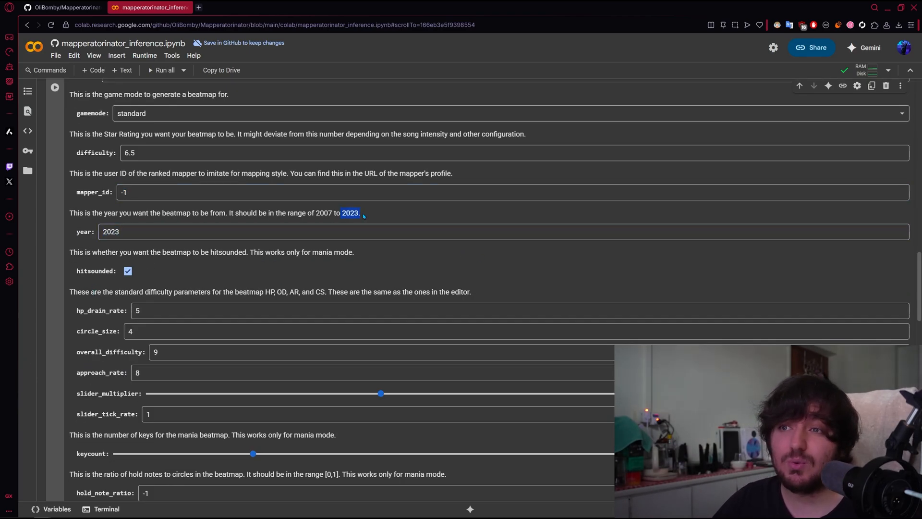
scroll(down, 3)
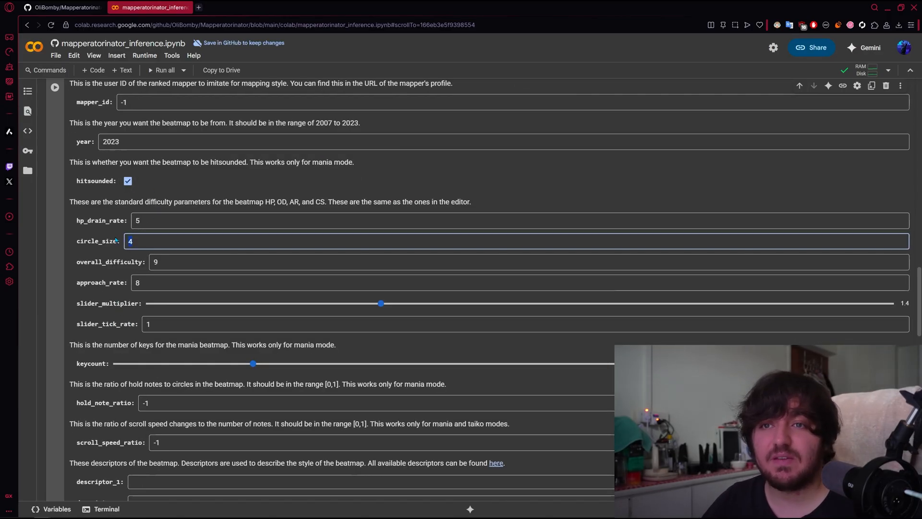
click(524, 262)
text(9)
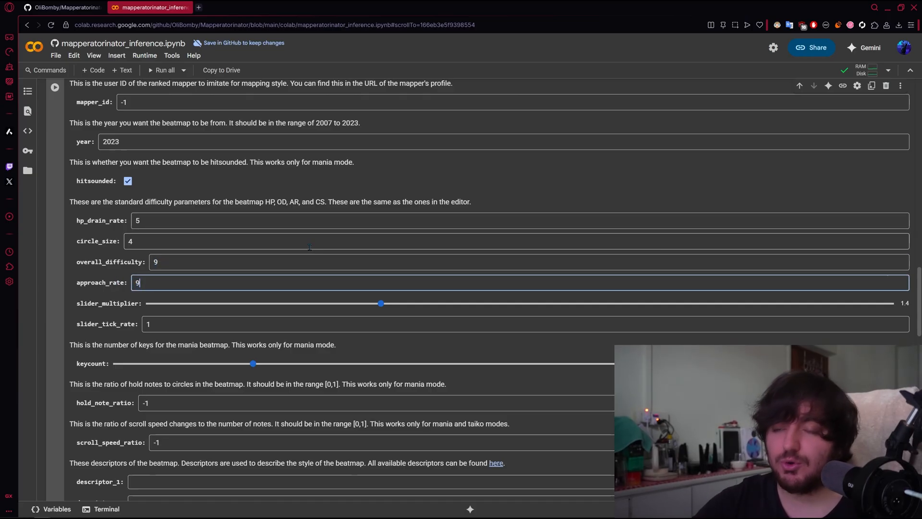
scroll(down, 3)
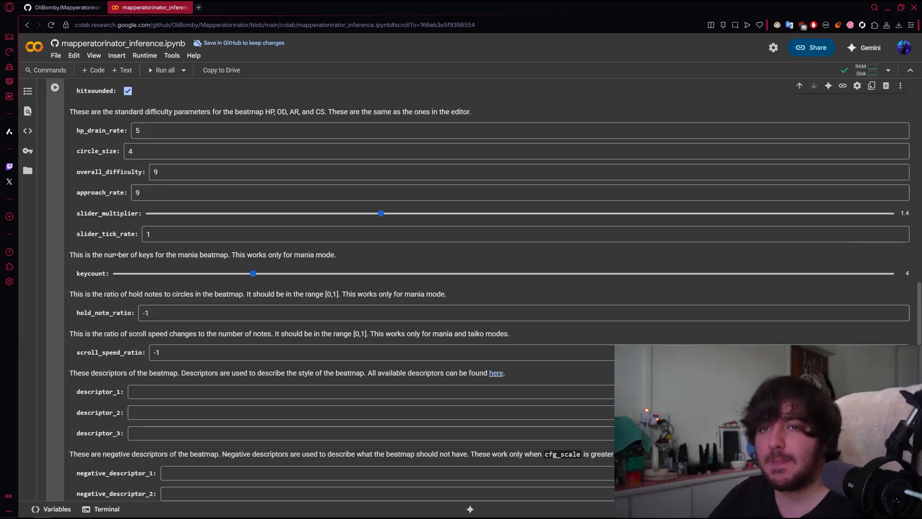
scroll(down, 3)
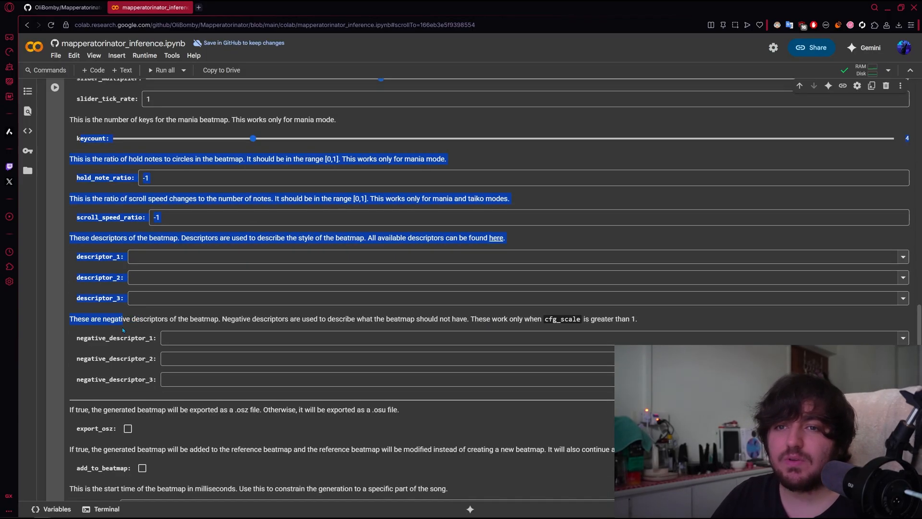
scroll(up, 3)
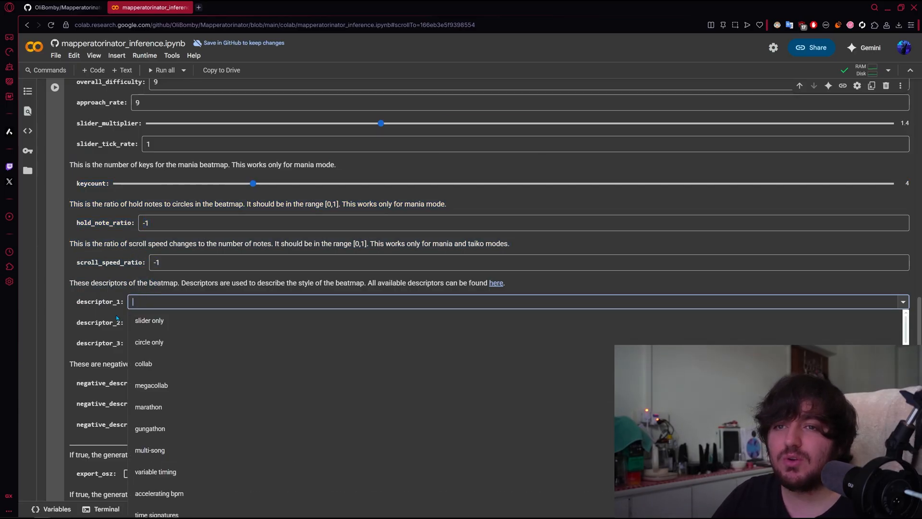
scroll(down, 3)
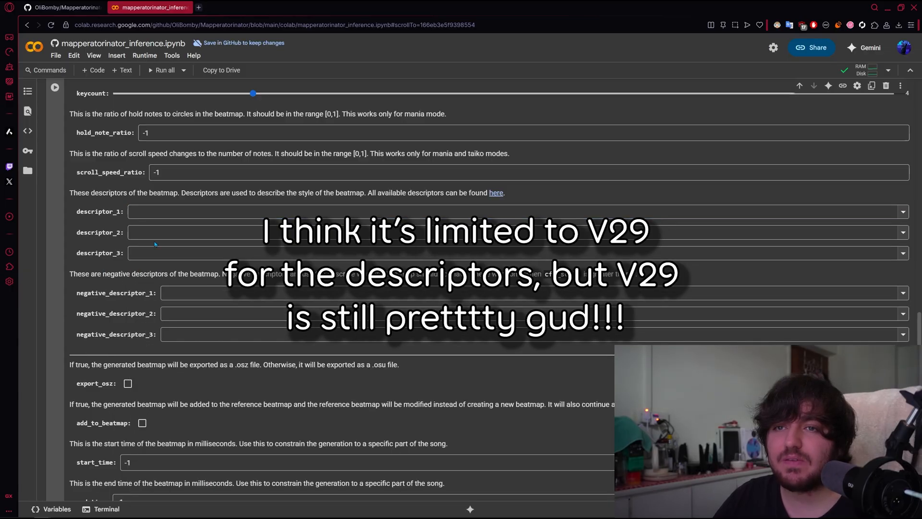
click(515, 231)
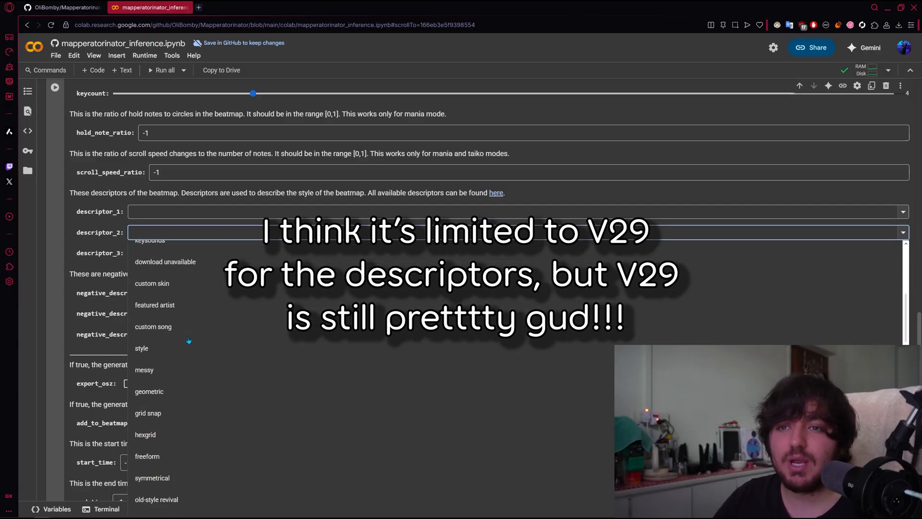
scroll(up, 3)
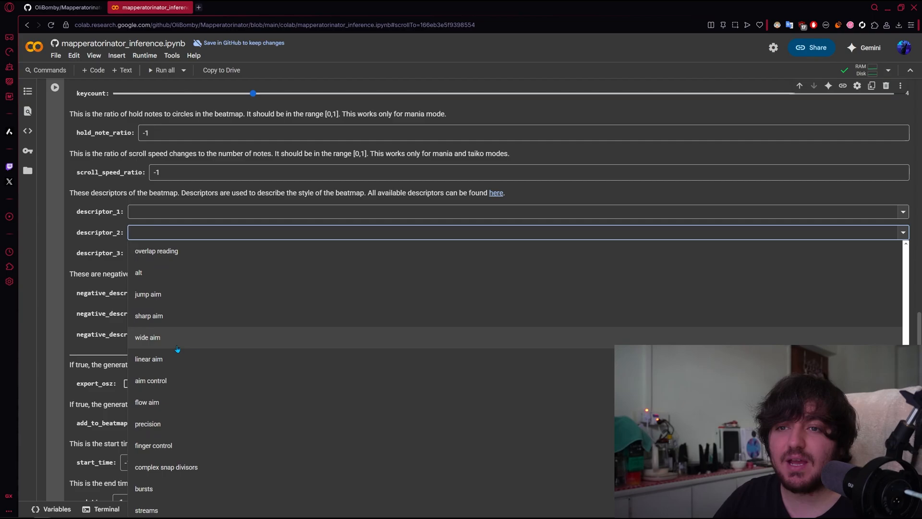
scroll(down, 3)
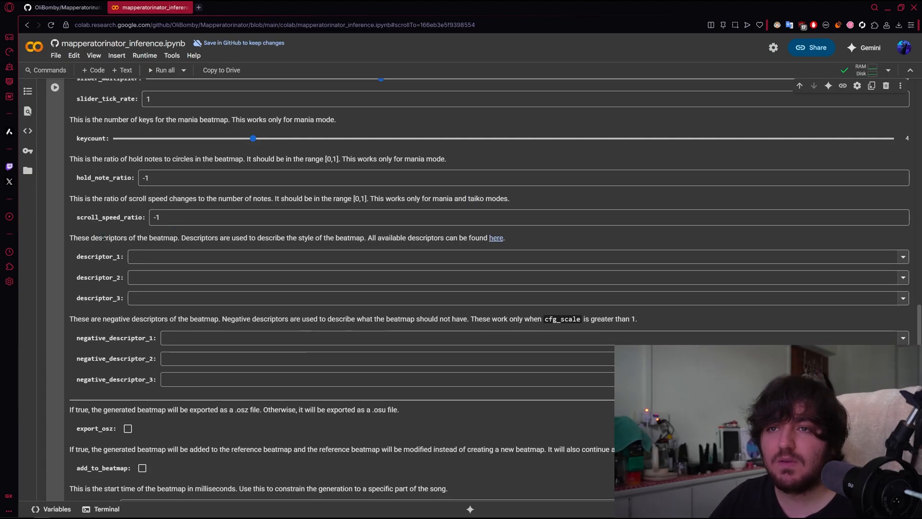
scroll(down, 3)
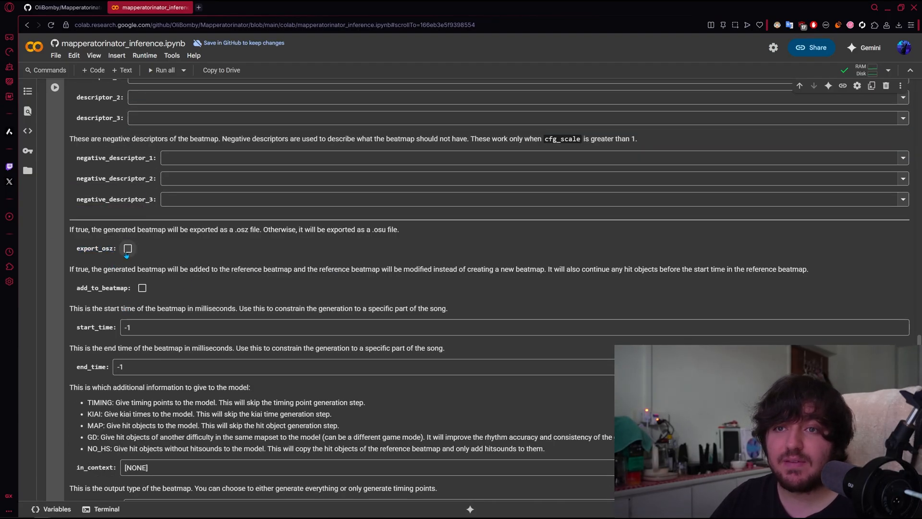
click(127, 248)
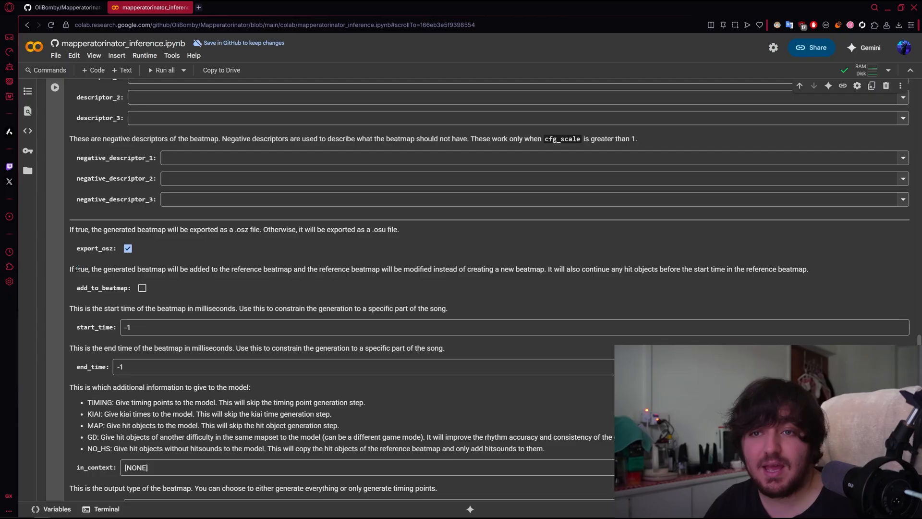
scroll(down, 3)
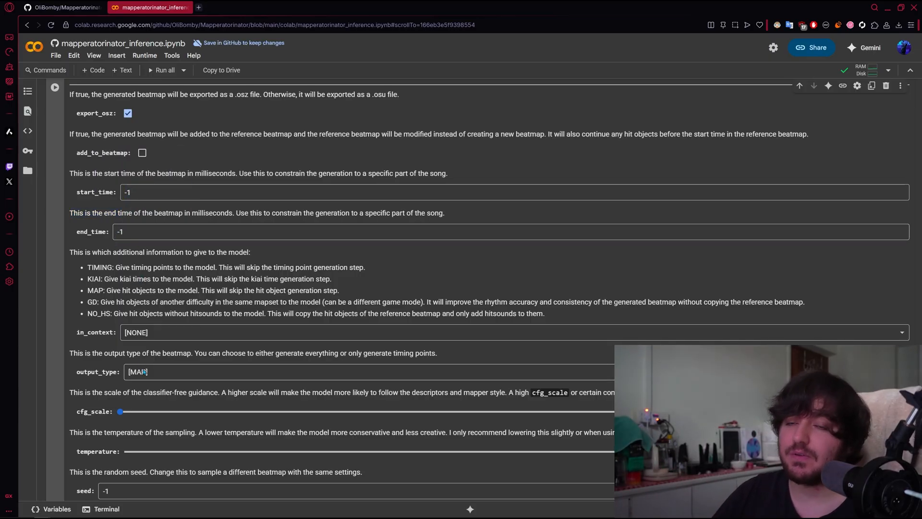
scroll(down, 3)
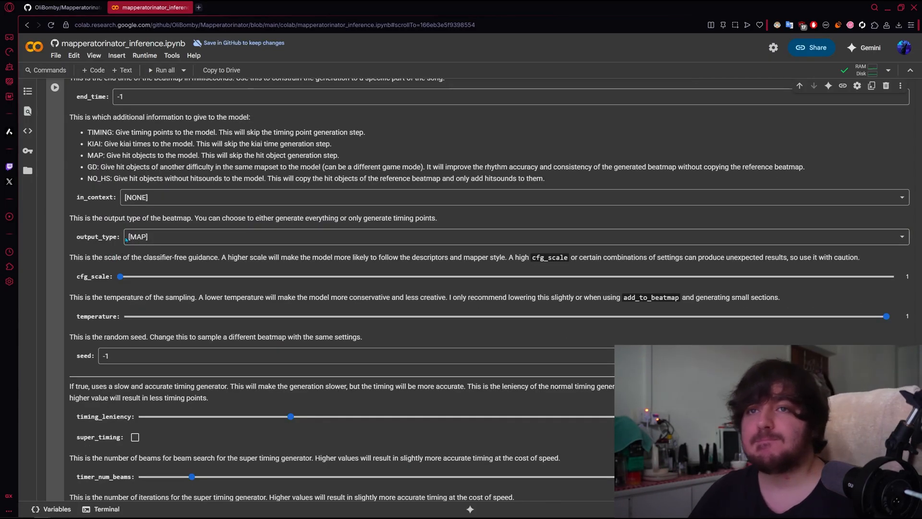
scroll(down, 3)
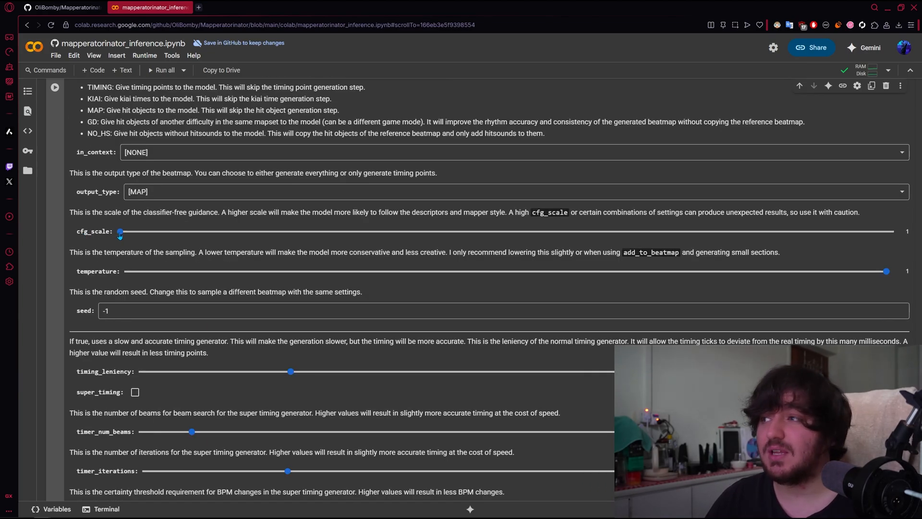
scroll(down, 3)
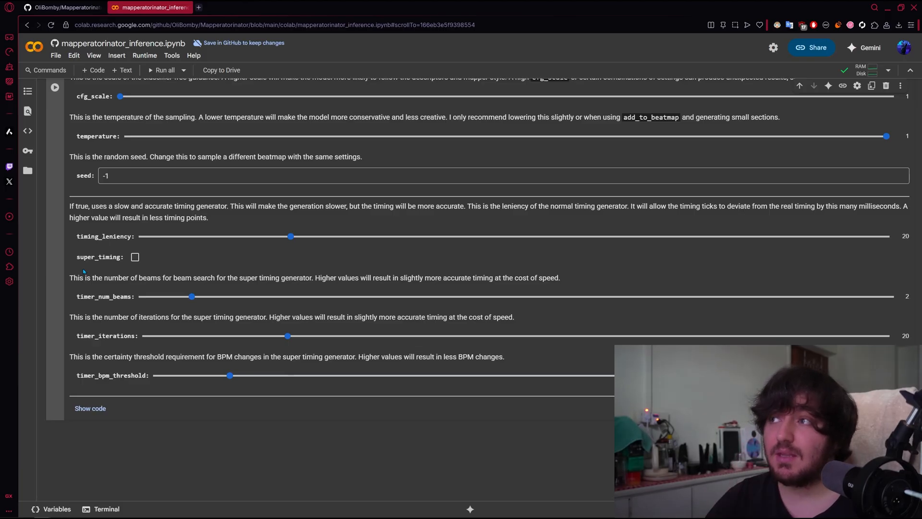
scroll(up, 3)
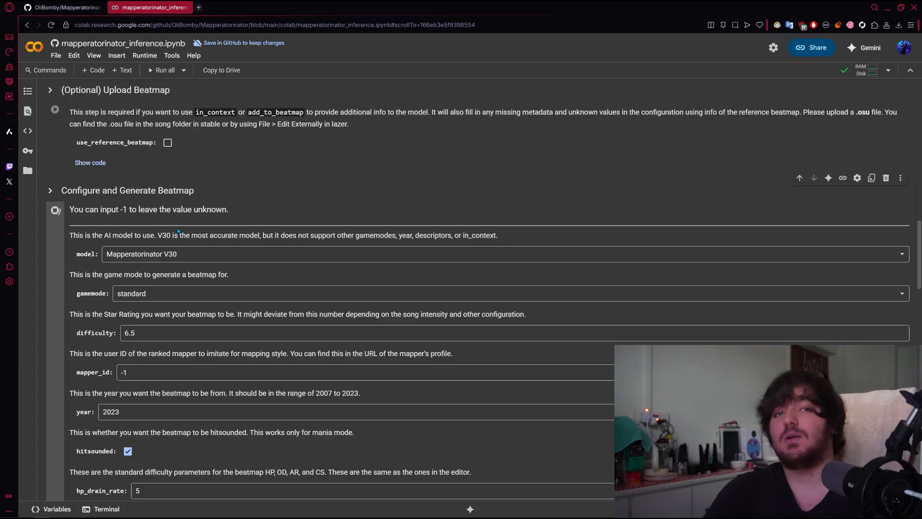
scroll(down, 3)
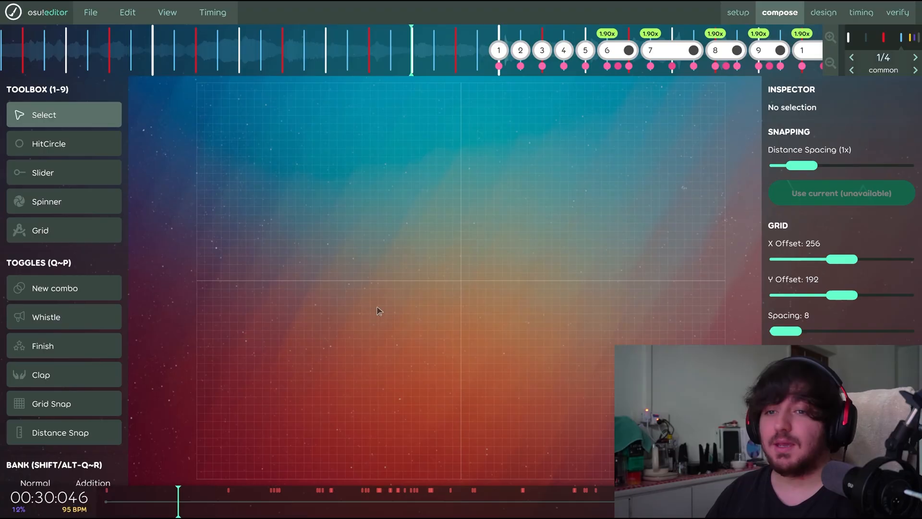
mouse_move(407, 323)
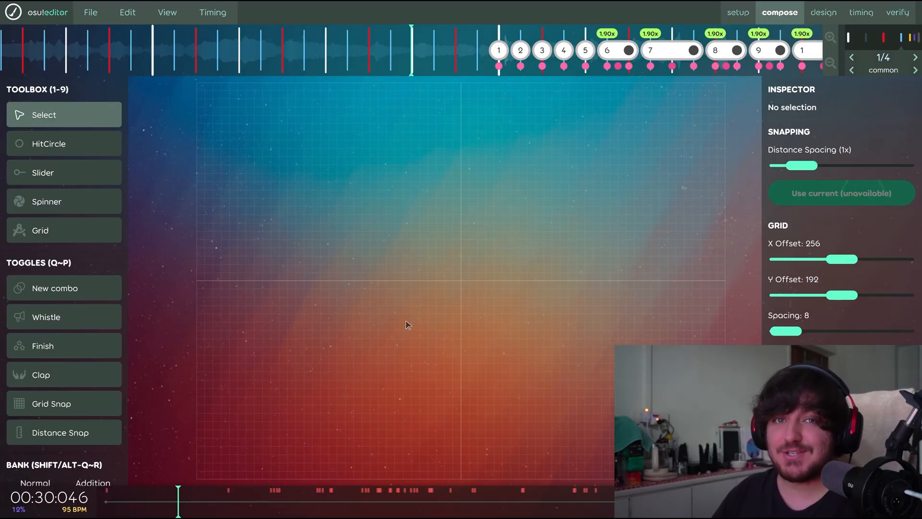
Seek the editor timeline to about 0:59 to view the generated hit objects.
click(249, 502)
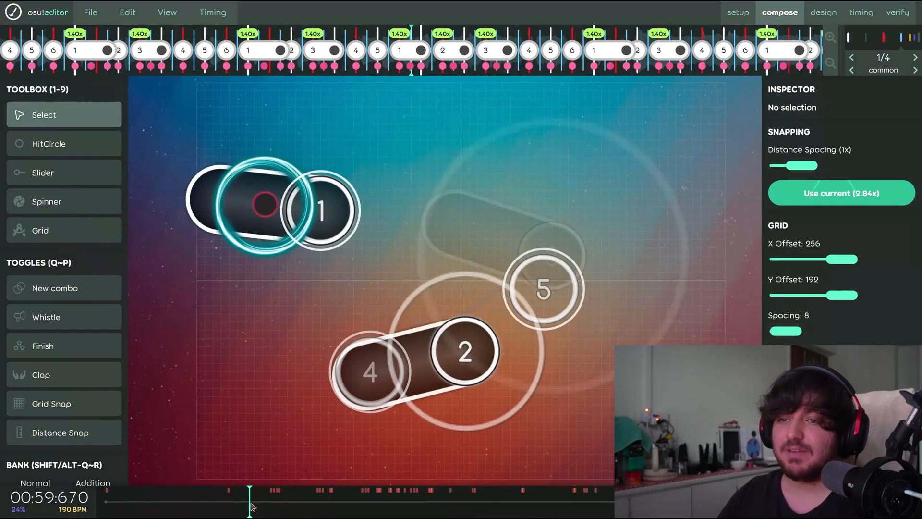
click(452, 491)
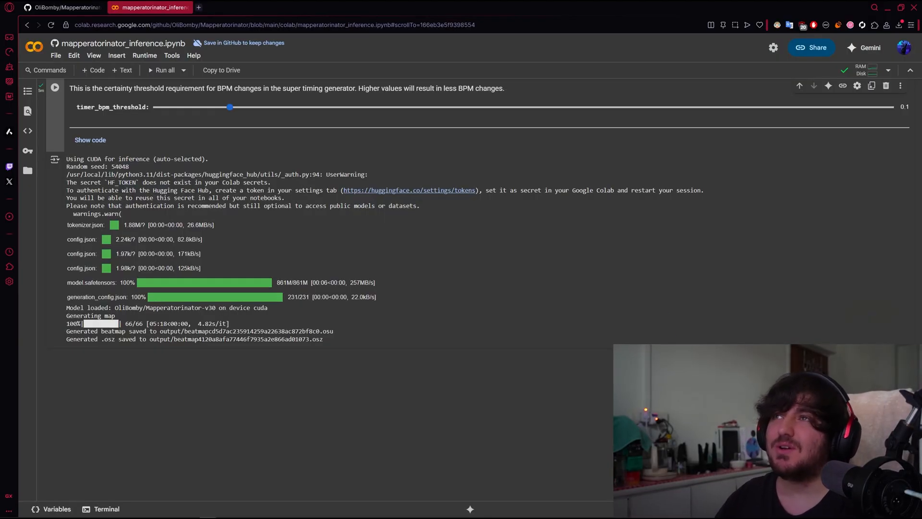
Switch to the GitHub Mapperatorinator tab showing the README.
click(61, 6)
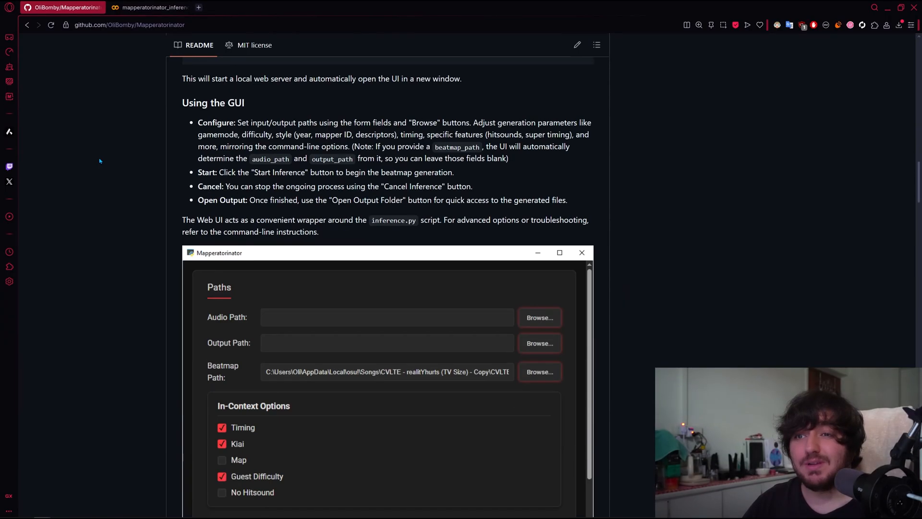
scroll(down, 3)
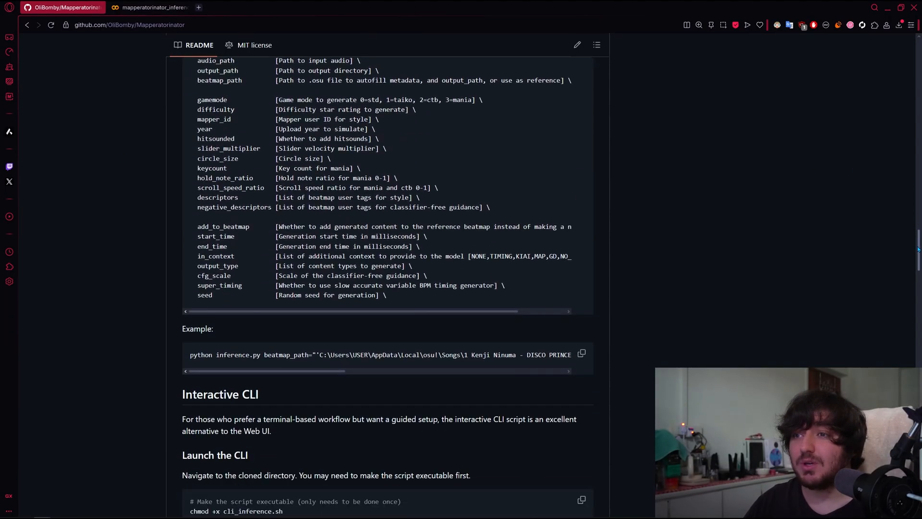
scroll(up, 3)
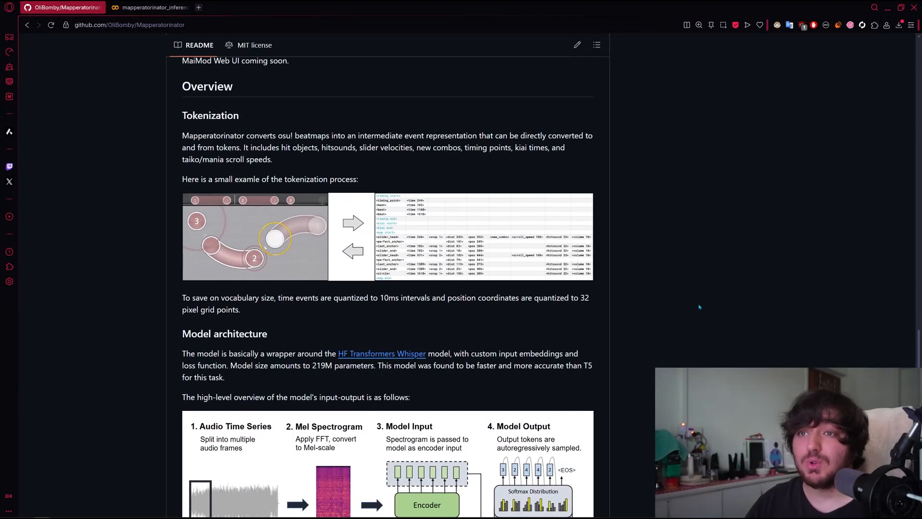
scroll(down, 3)
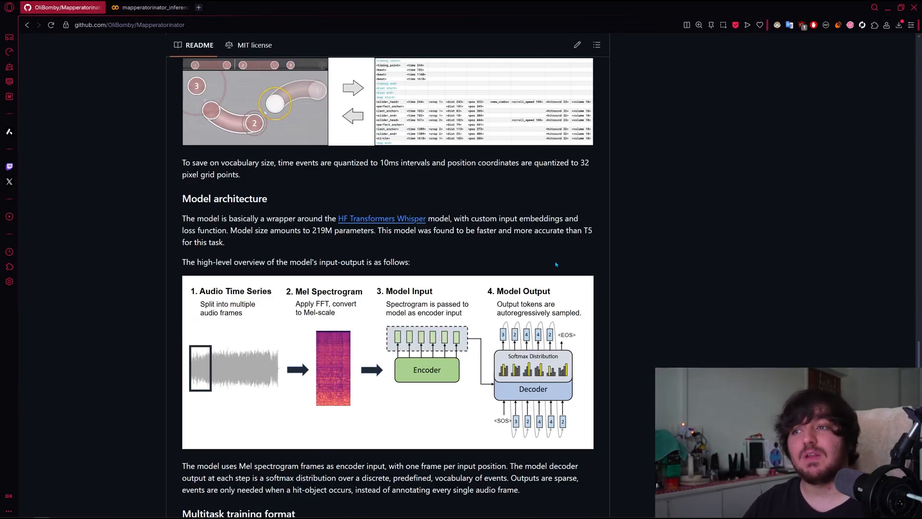
scroll(down, 3)
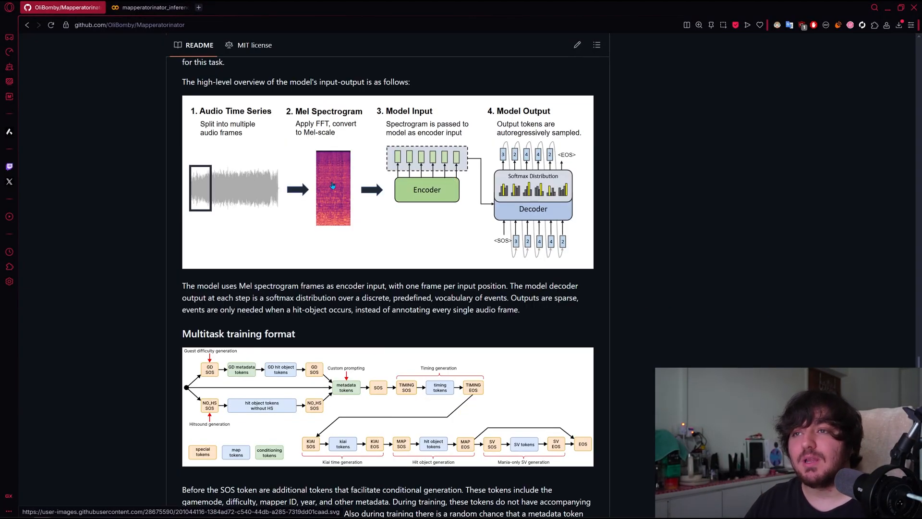
scroll(down, 3)
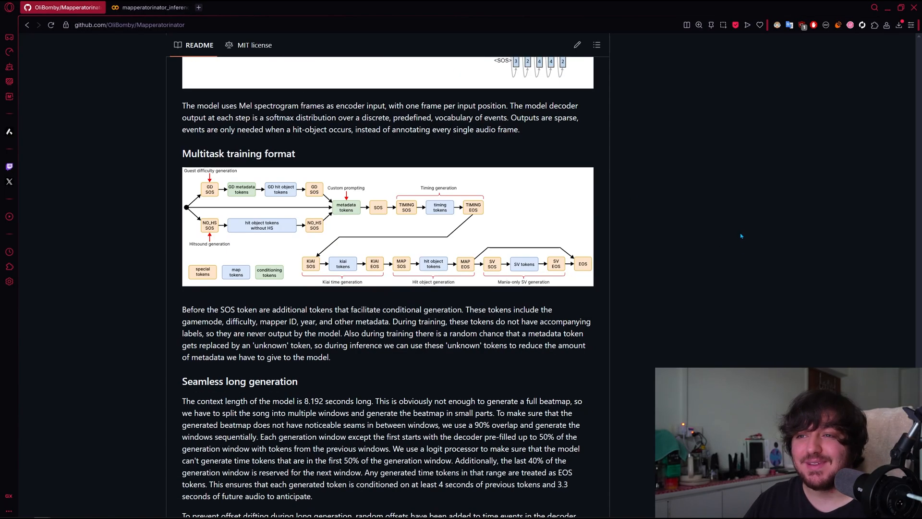
scroll(up, 3)
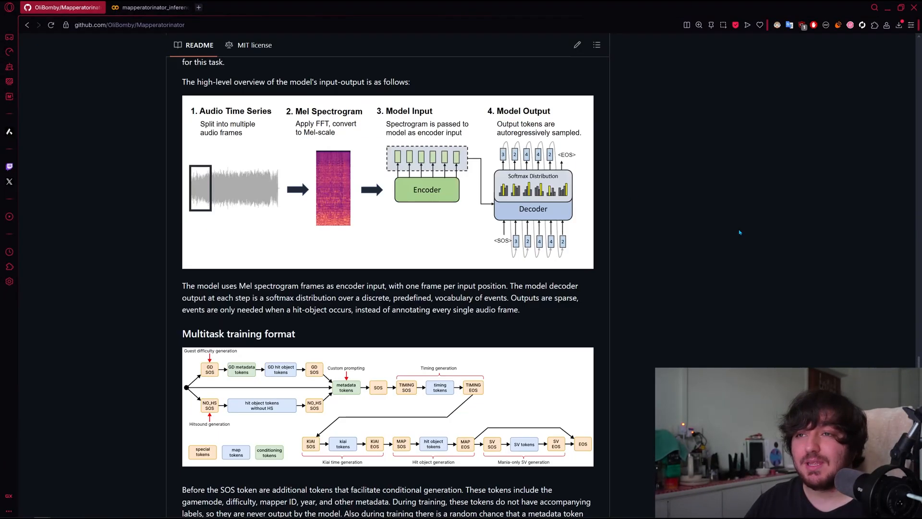
scroll(up, 3)
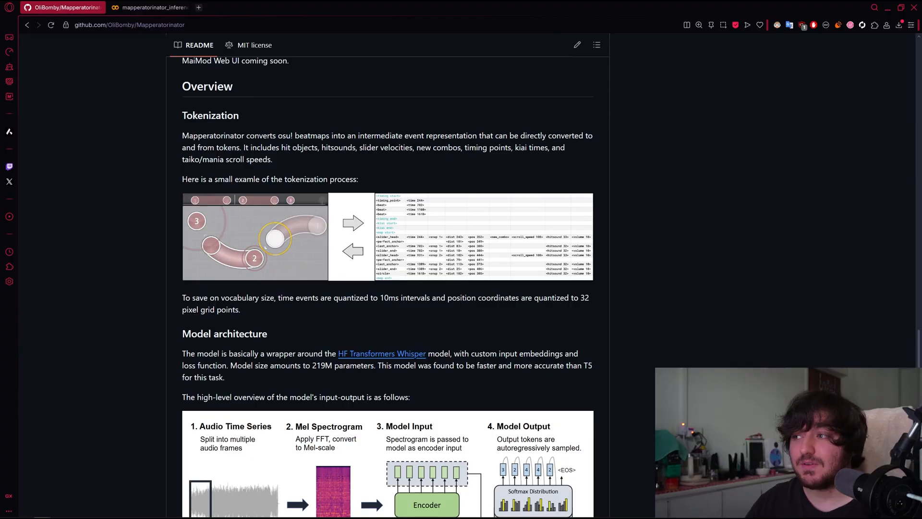
scroll(up, 3)
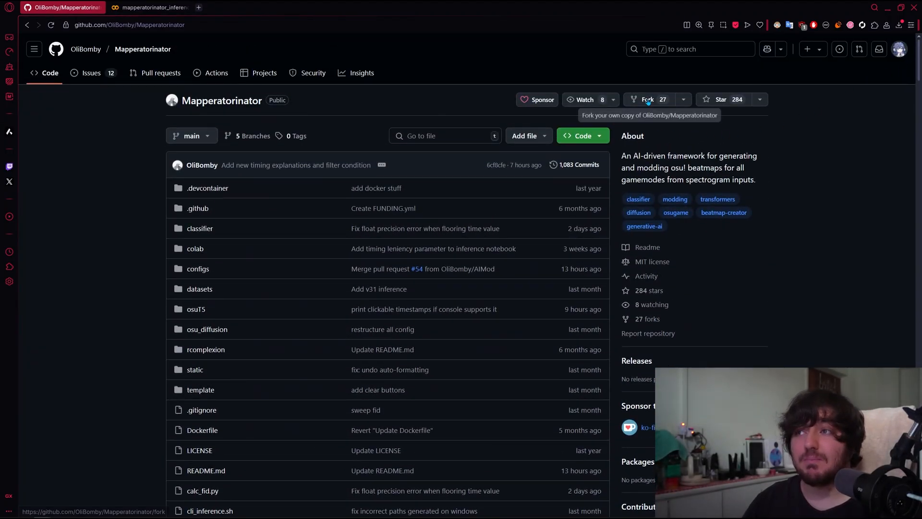
scroll(down, 3)
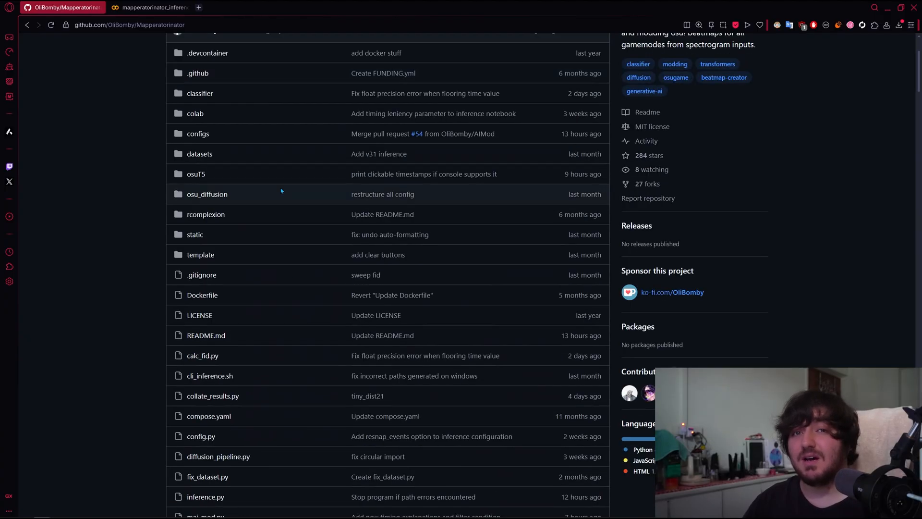
scroll(down, 3)
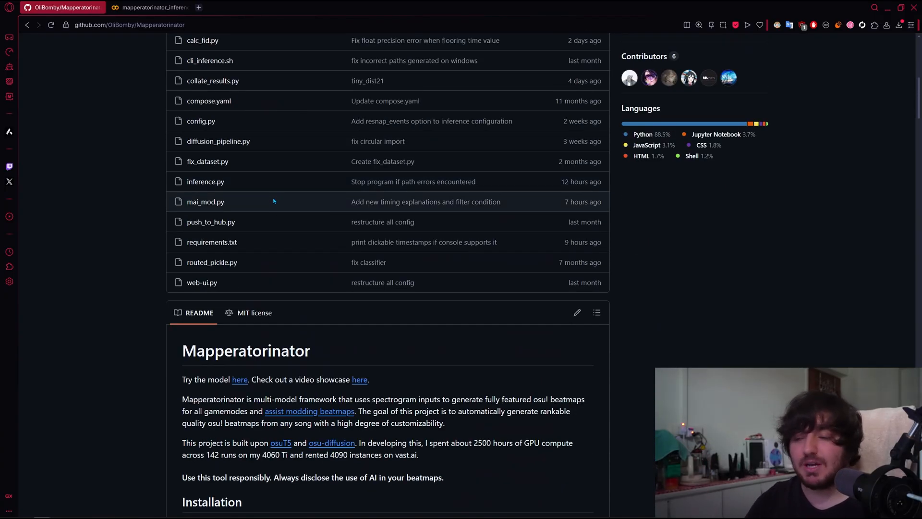